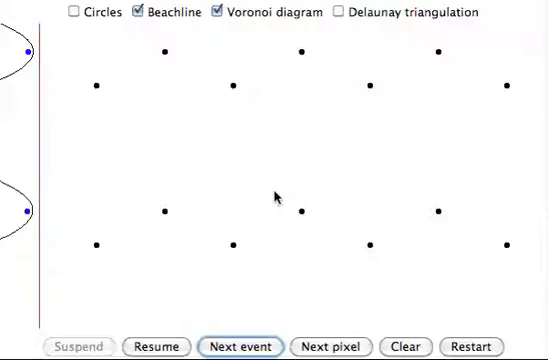
{"action": "mouse_move", "coordinate": [476, 108]}
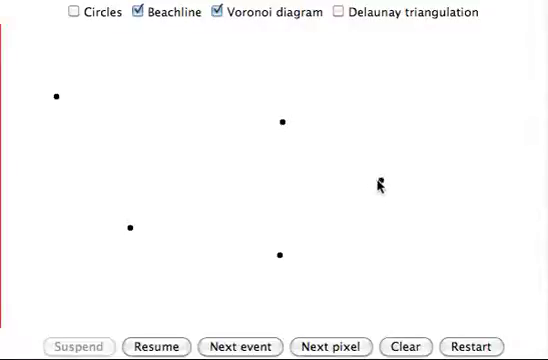
Step: Advance the sweep line past the first two sites so two beachline parabolas are drawn
{"action": "left_click", "coordinate": [380, 178]}
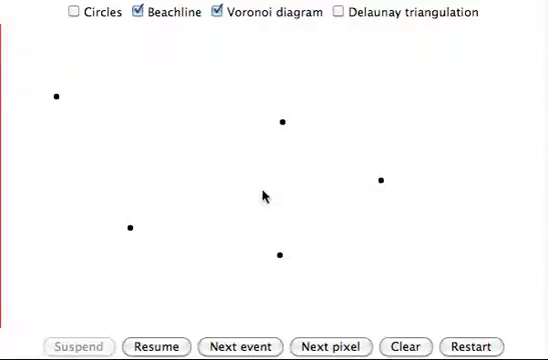
{"action": "mouse_move", "coordinate": [200, 222]}
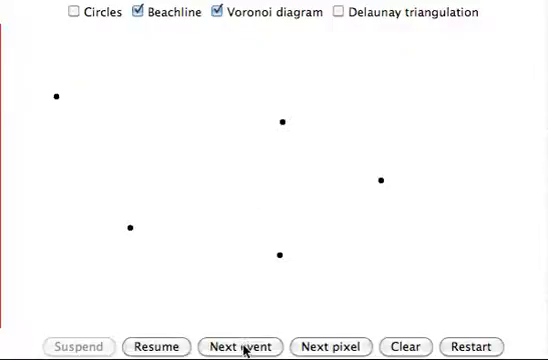
{"action": "left_click", "coordinate": [240, 346]}
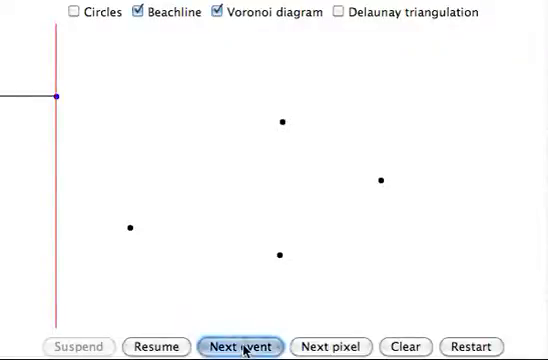
{"action": "left_click", "coordinate": [330, 346]}
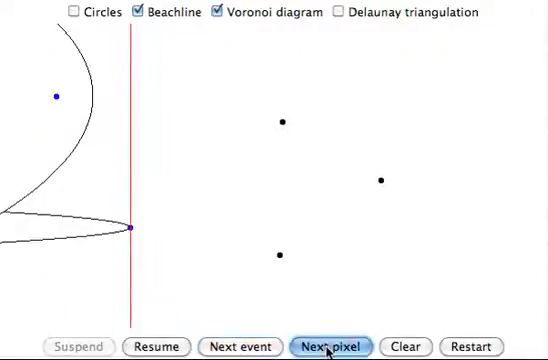
{"action": "left_click", "coordinate": [330, 346]}
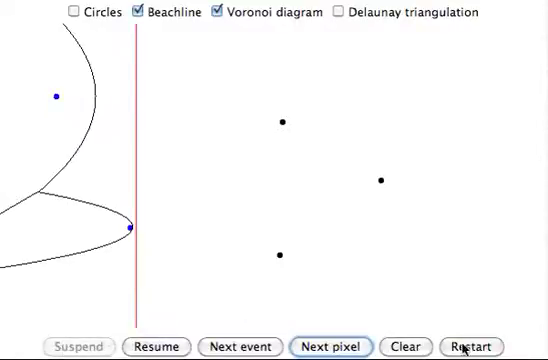
{"action": "mouse_move", "coordinate": [400, 296]}
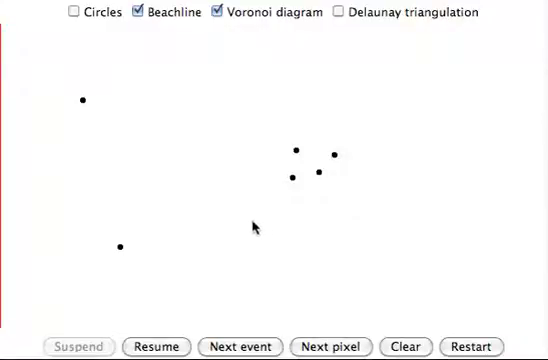
{"action": "mouse_move", "coordinate": [184, 178]}
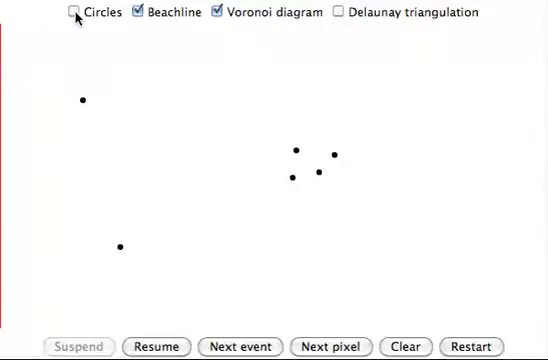
Step: Enable the Circles and Delaunay triangulation displays and step the sweep to the first event
{"action": "left_click", "coordinate": [72, 12]}
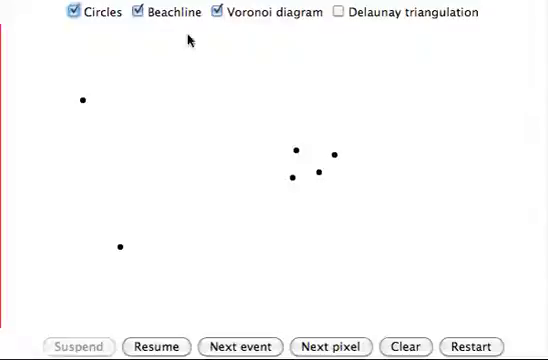
{"action": "mouse_move", "coordinate": [240, 30]}
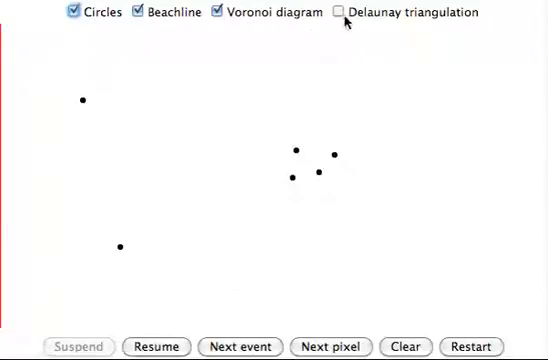
{"action": "left_click", "coordinate": [340, 12]}
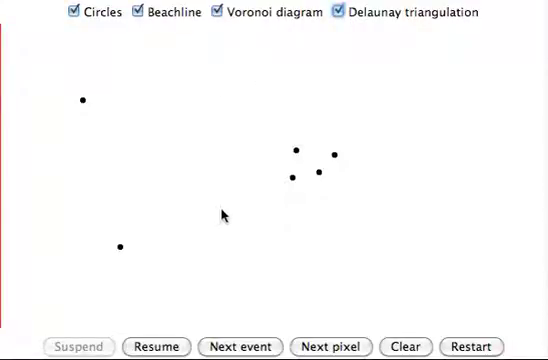
{"action": "mouse_move", "coordinate": [220, 222]}
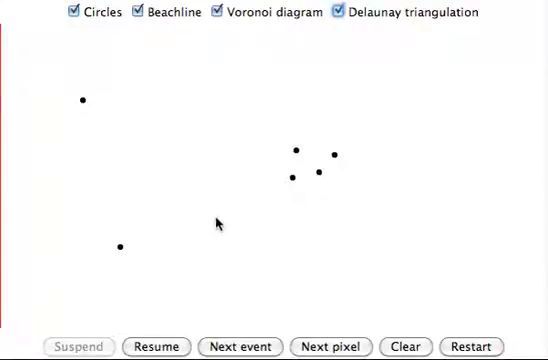
{"action": "mouse_move", "coordinate": [218, 288]}
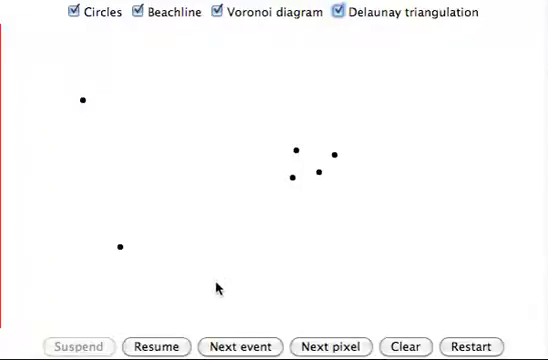
{"action": "left_click", "coordinate": [240, 346]}
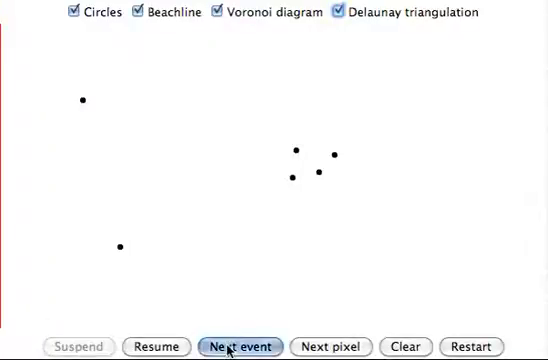
Step: Step through the first sites and the first circle event, drawing the first Voronoi and Delaunay edges
{"action": "left_click", "coordinate": [240, 346]}
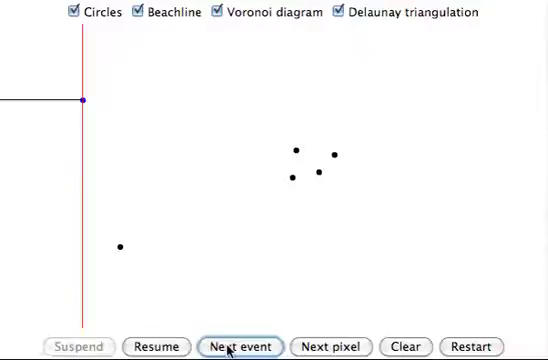
{"action": "left_click", "coordinate": [240, 346]}
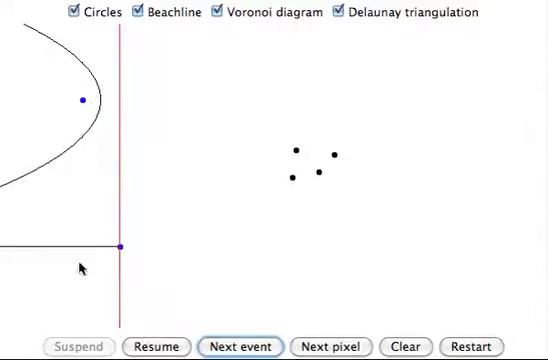
{"action": "left_click", "coordinate": [332, 346]}
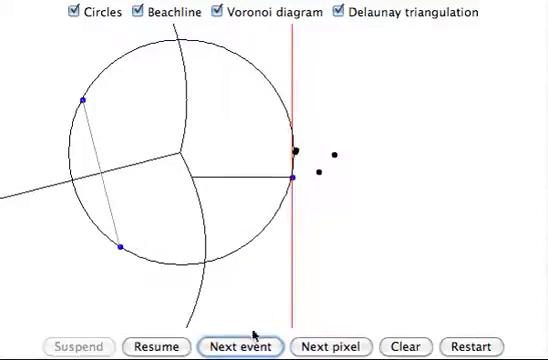
{"action": "left_click", "coordinate": [240, 346]}
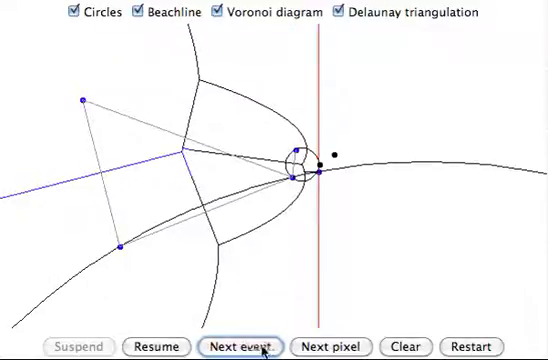
Step: Step three more events until the sweep passes the four-site cluster, completing the diagram
{"action": "left_click", "coordinate": [244, 346]}
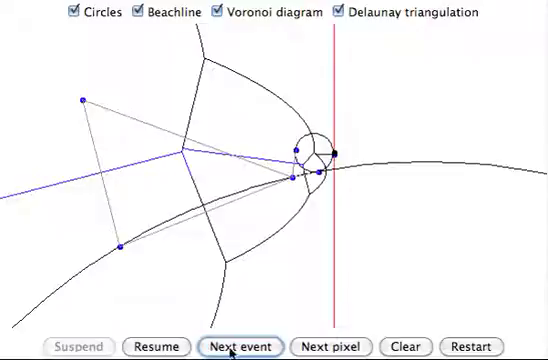
{"action": "left_click", "coordinate": [244, 346]}
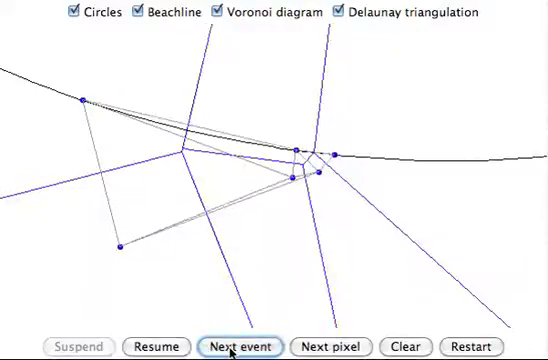
{"action": "left_click", "coordinate": [242, 346]}
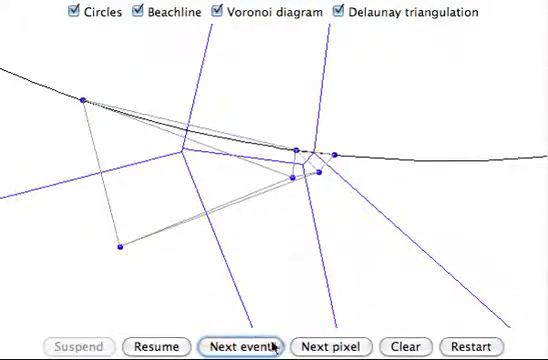